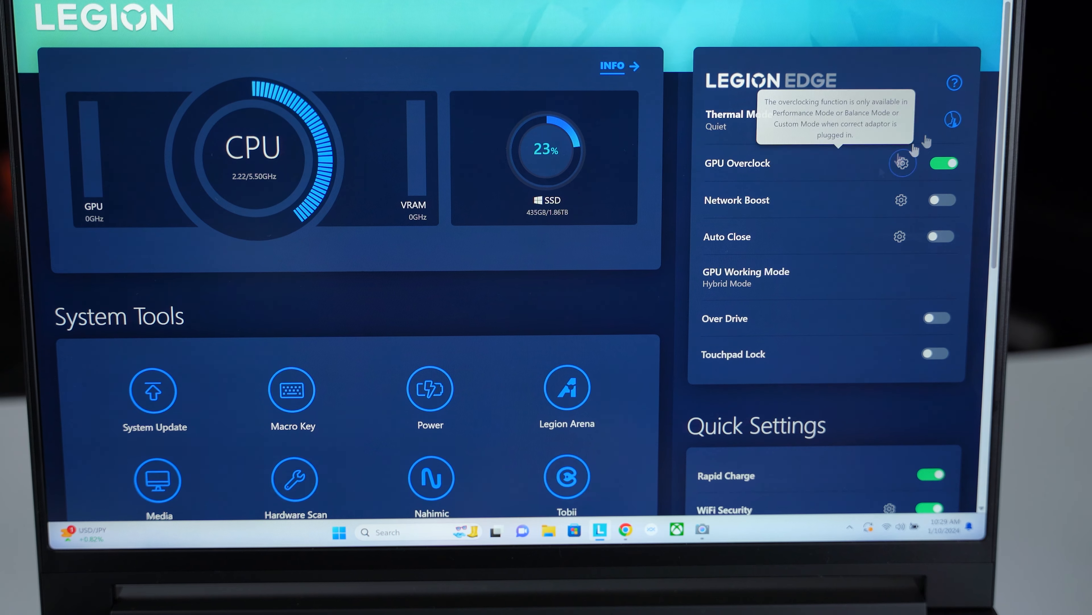
Toggle GPU Overclock off and back on, then switch Rapid Charge on in Quick Settings
click(944, 162)
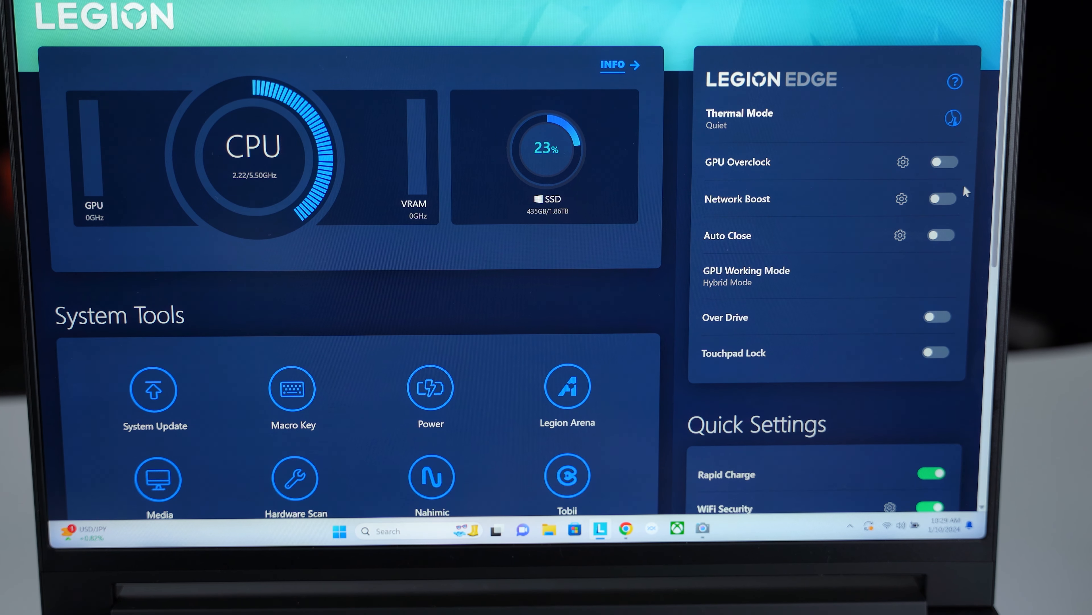
click(943, 161)
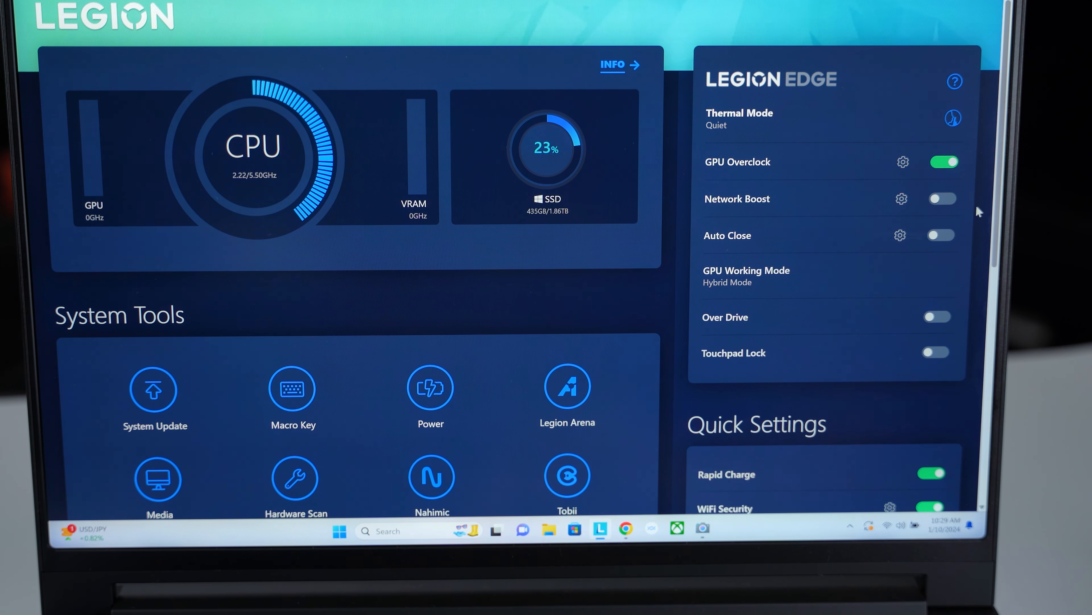
scroll(down, 3)
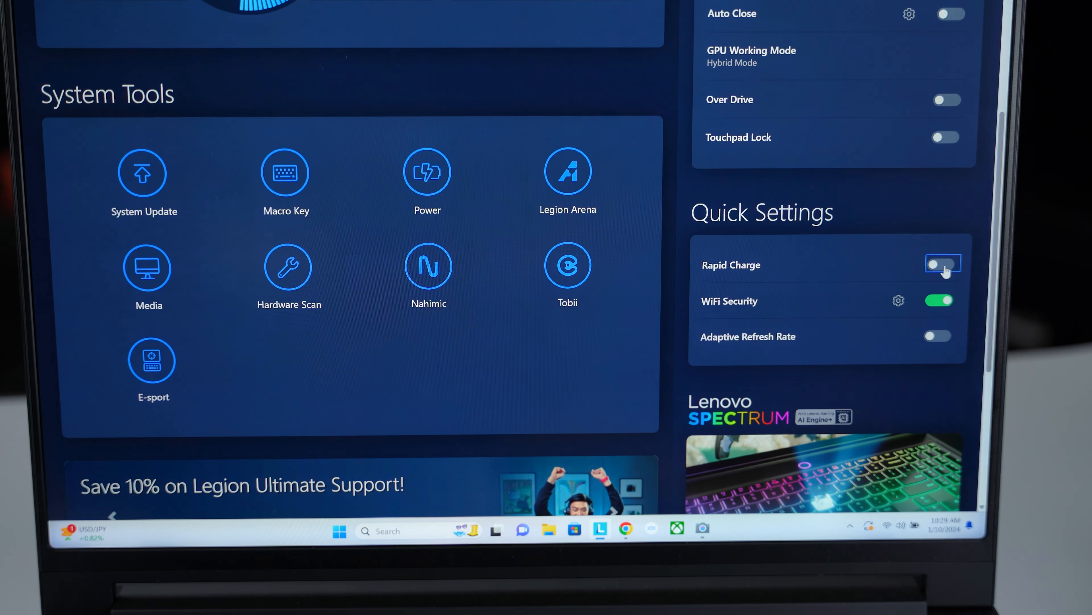
click(941, 264)
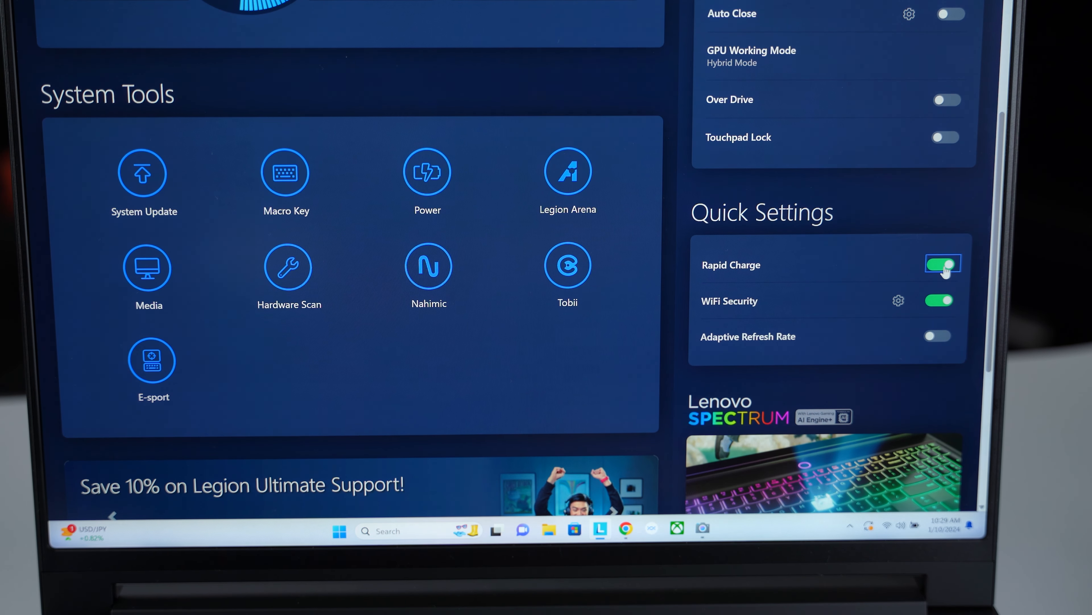
Scroll down to Lenovo Spectrum lighting and enter the E-sport display settings
scroll(down, 3)
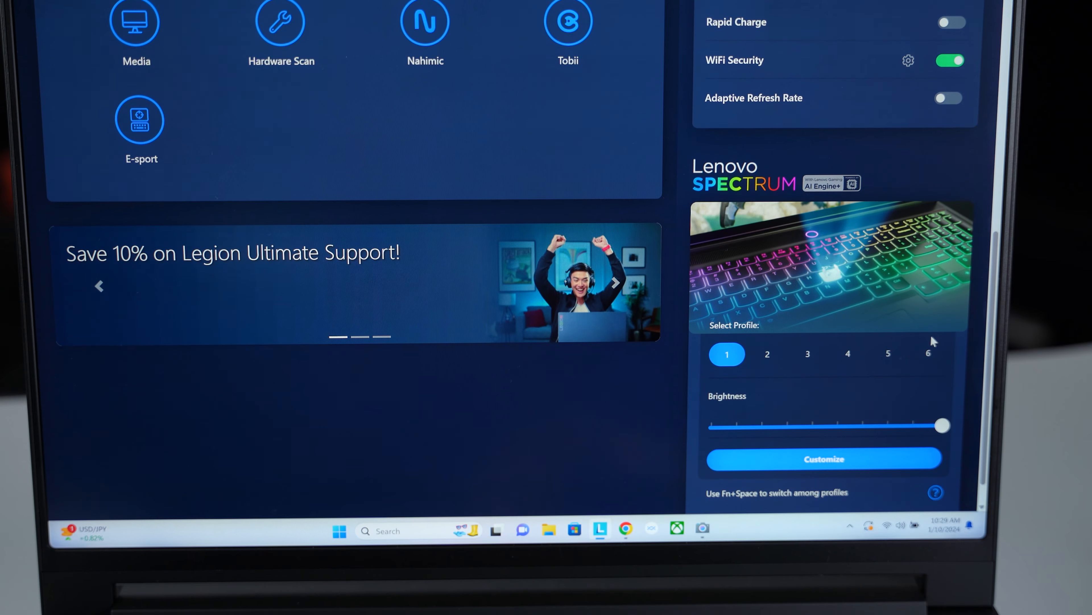
scroll(down, 3)
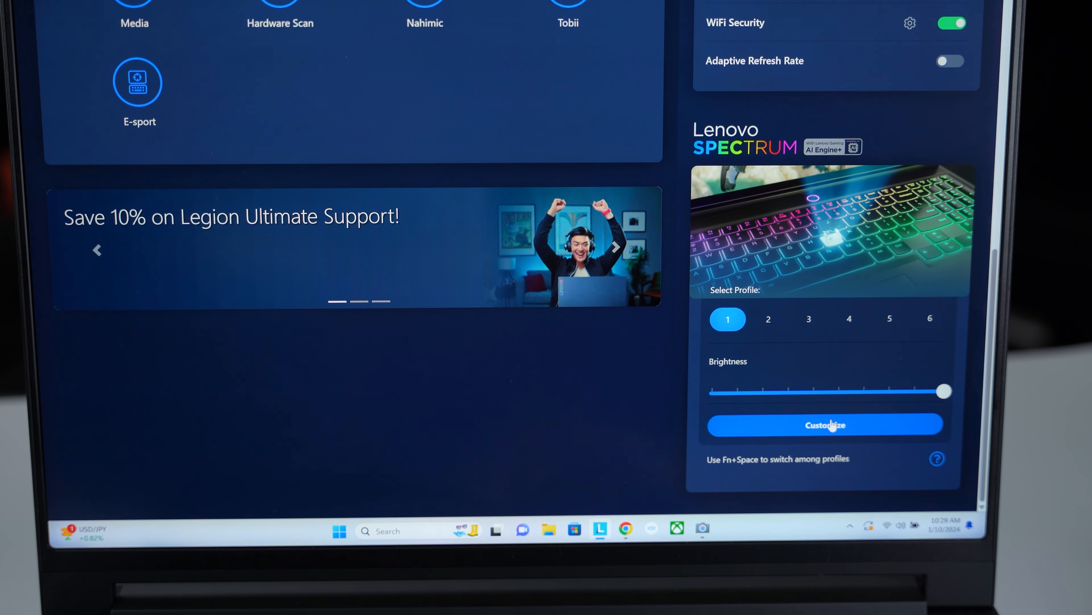
click(825, 424)
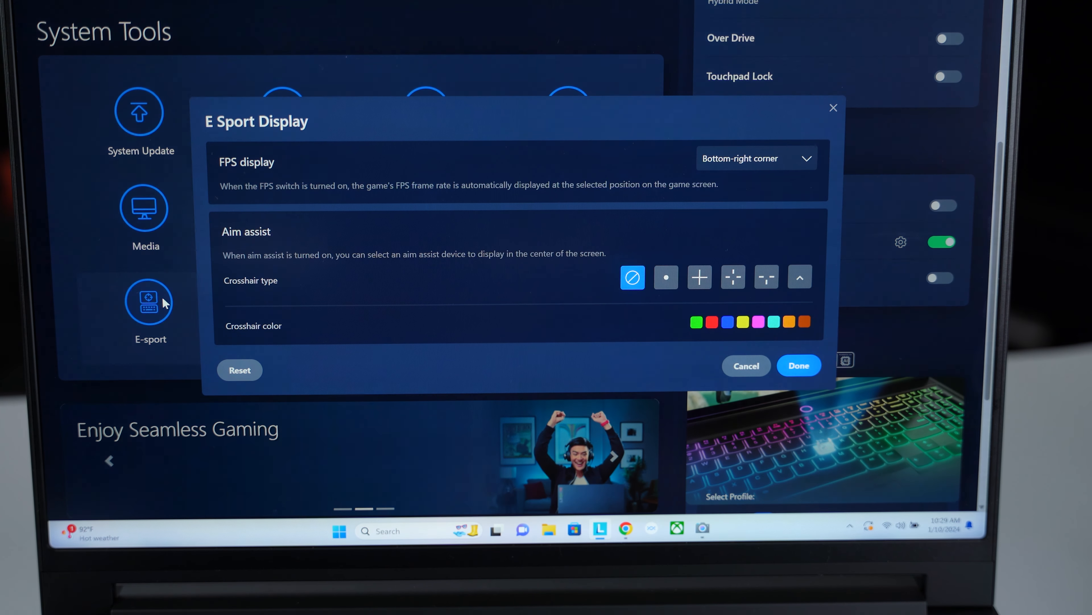
mouse_move(516, 310)
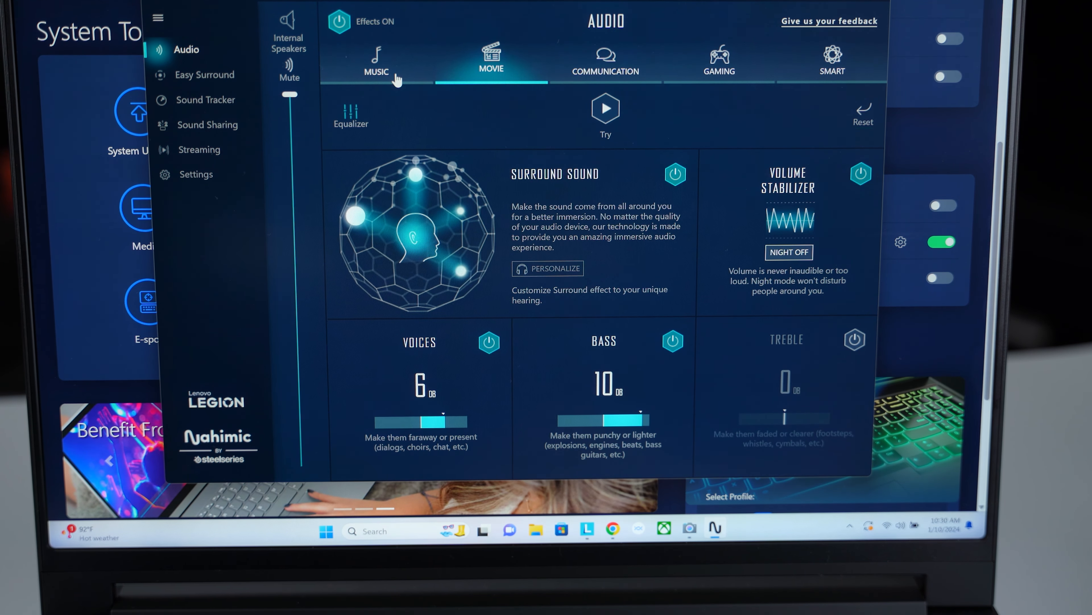
View the Nahimic Audio page and choose the Music preset
click(376, 62)
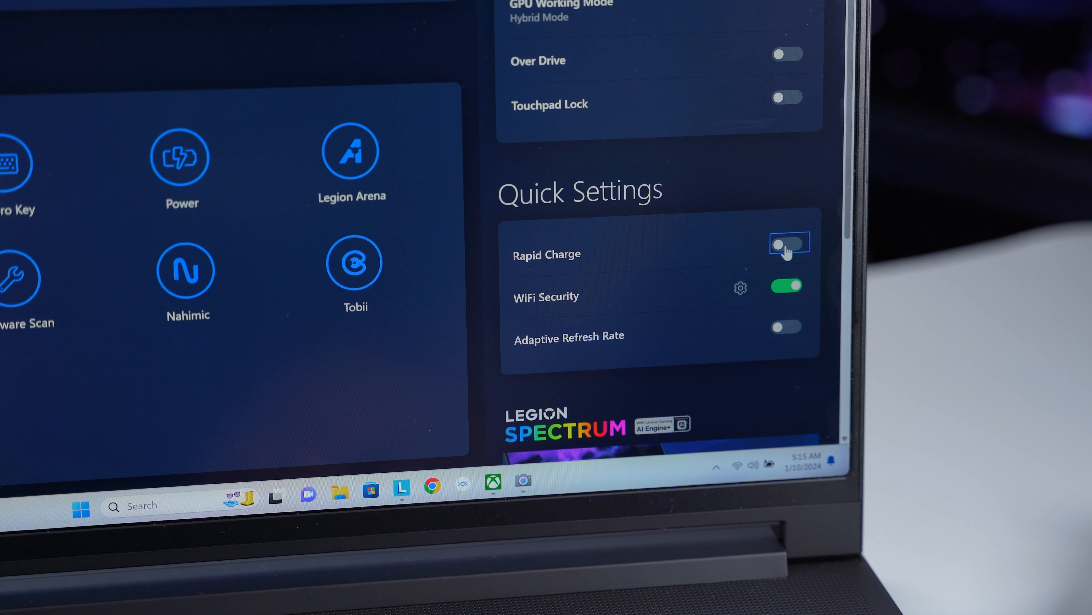
Switch Rapid Charge on in Quick Settings
click(786, 243)
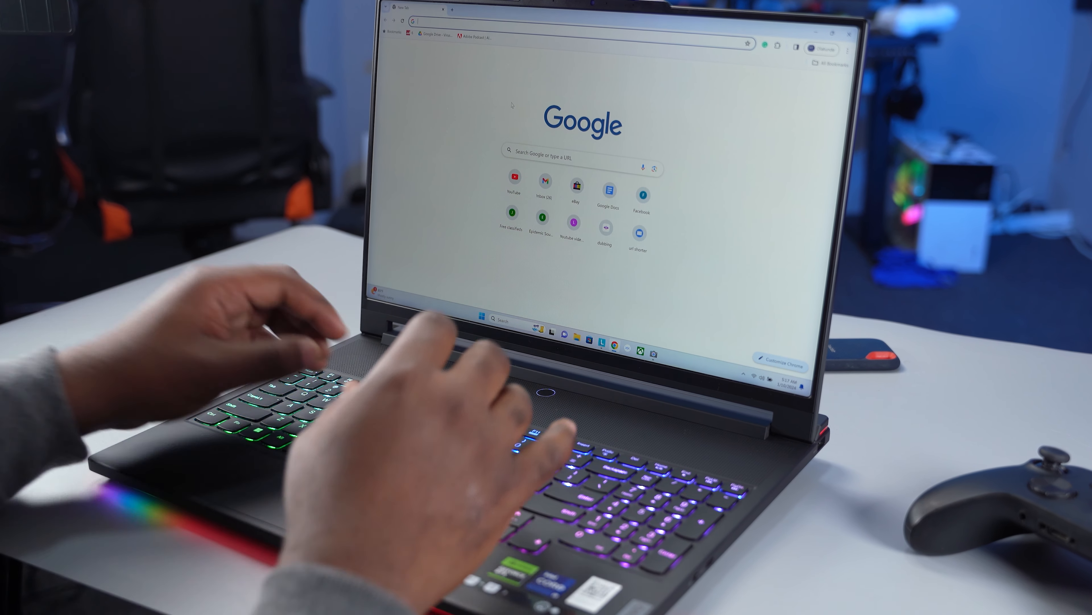
Begin a YouTube search by entering 'yout' in the Google search box
text(yout)
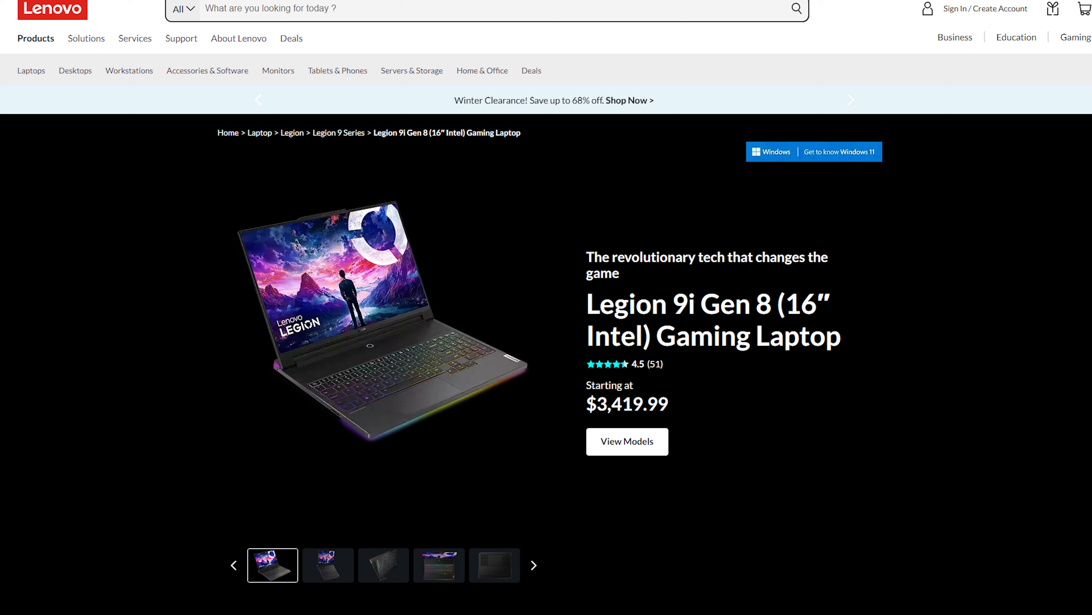
Scroll the Legion 9i Gen 8 product page to View Models, then start typing 'youtu' in Google
scroll(down, 3)
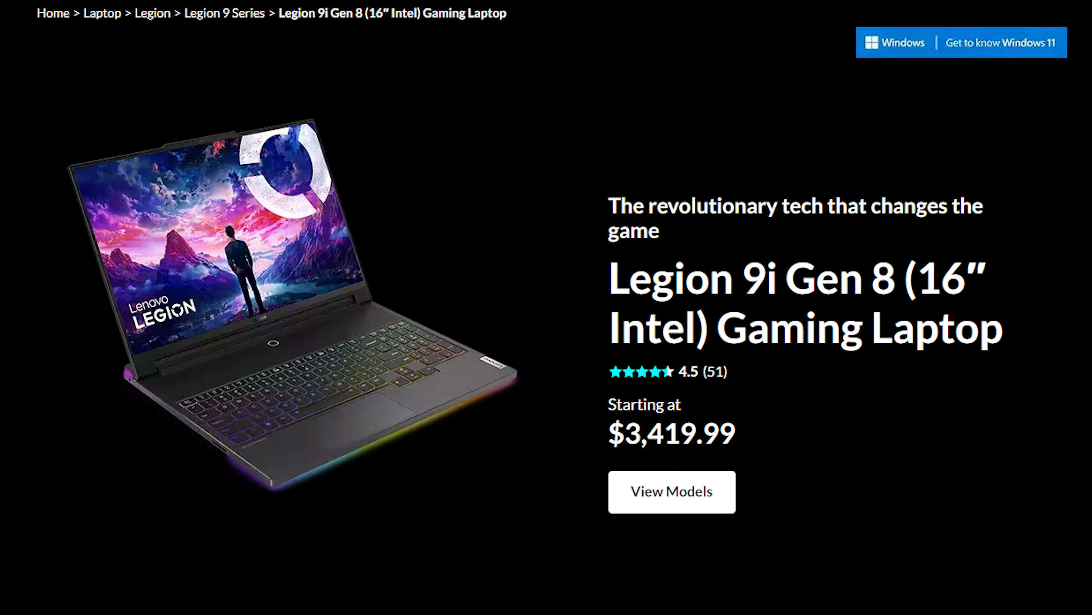
click(671, 490)
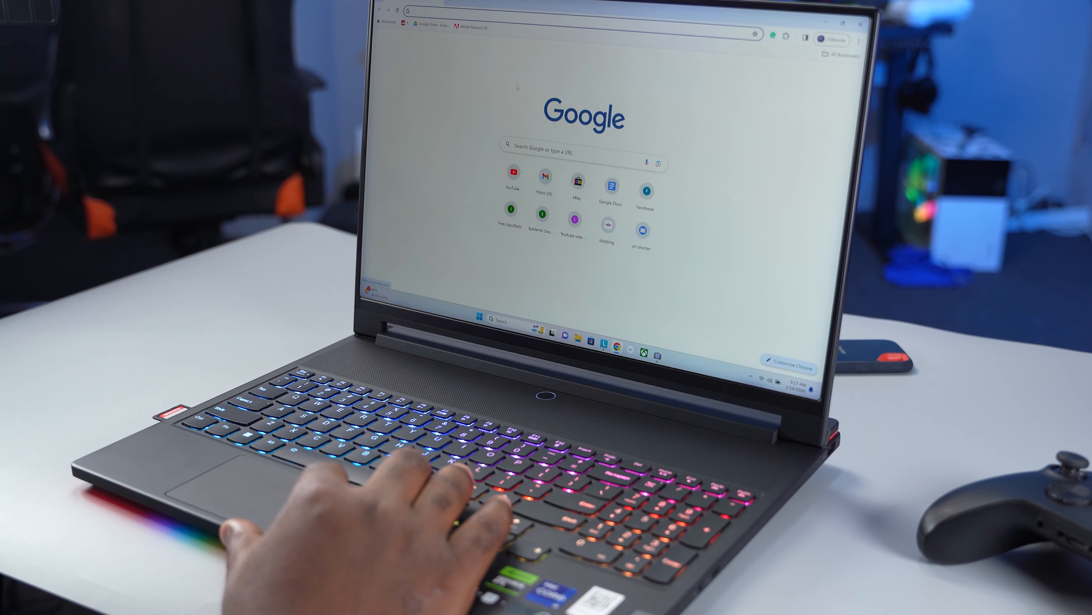
text(youtu)
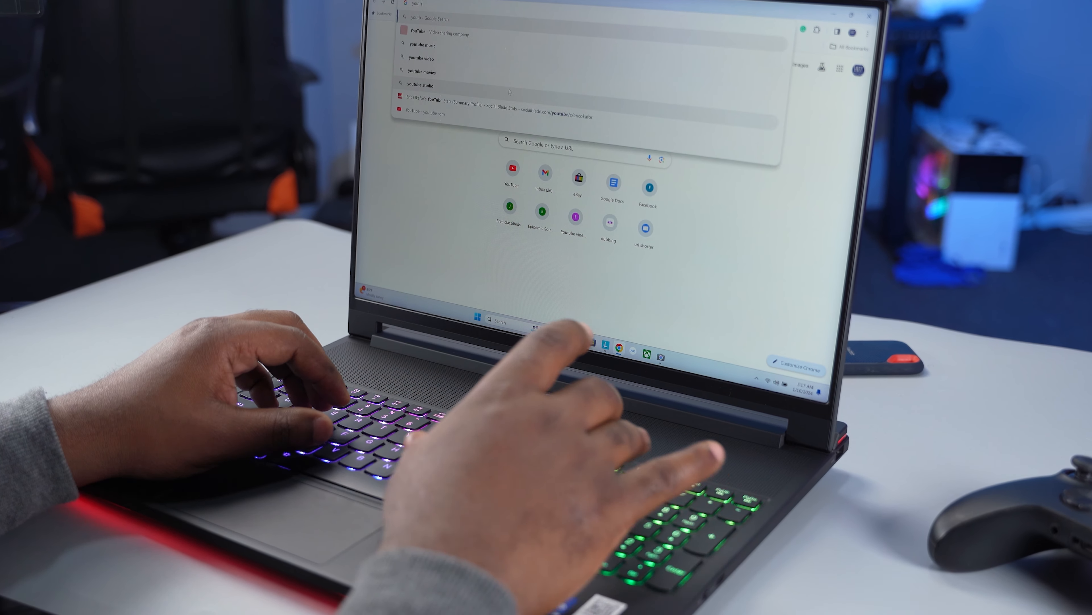